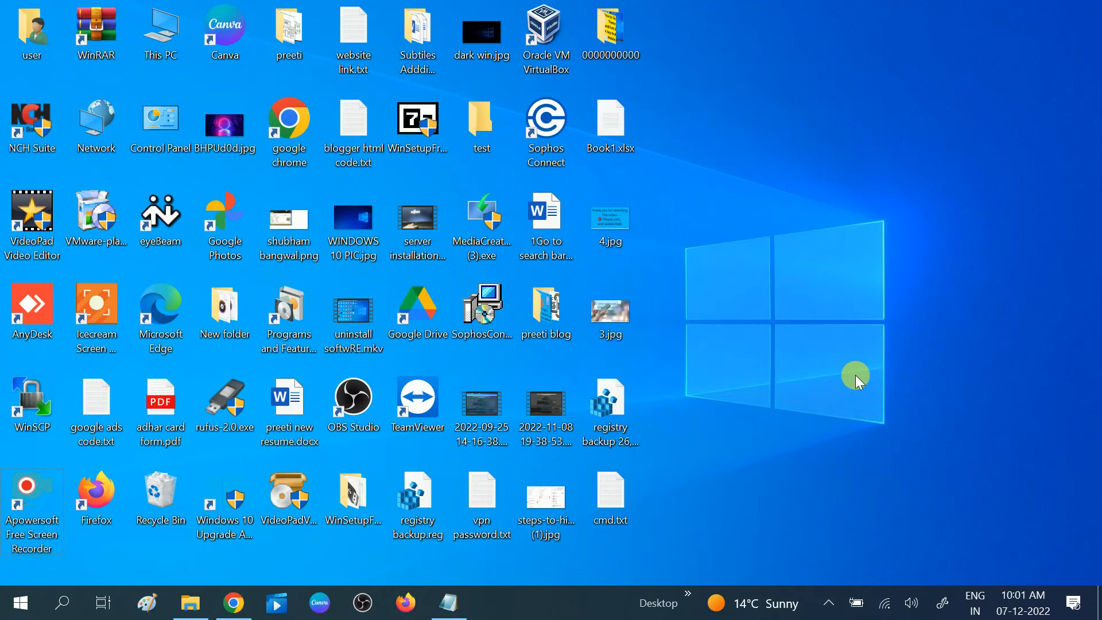
# - Bring up Run with Win+R and start entering the msinfo32 command
pyautogui.press('Win+r')
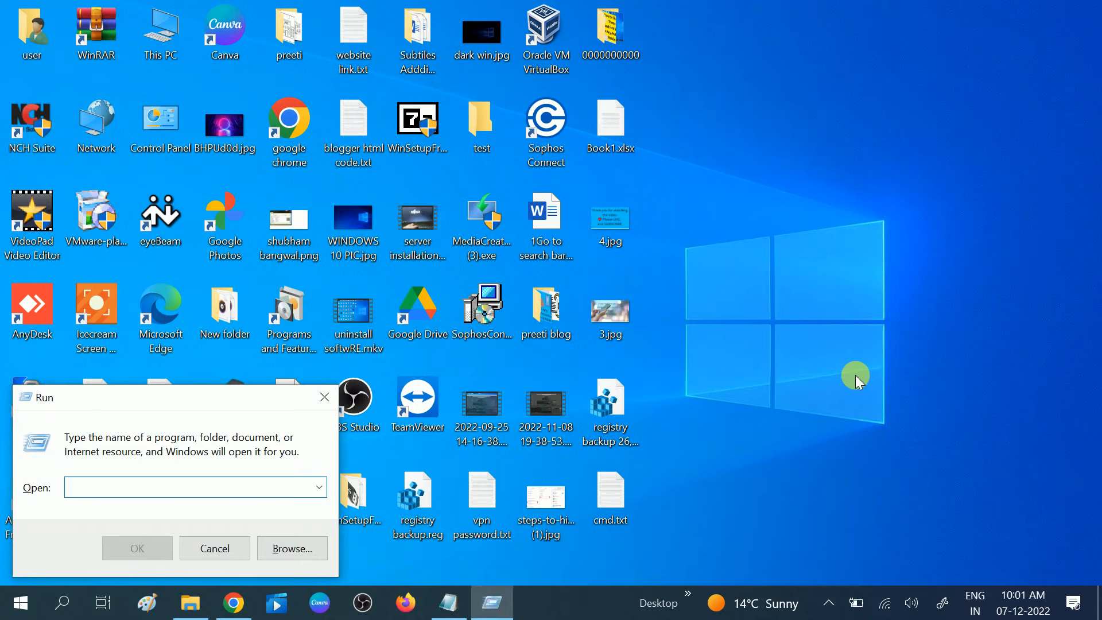
pyautogui.write('msinfo32')
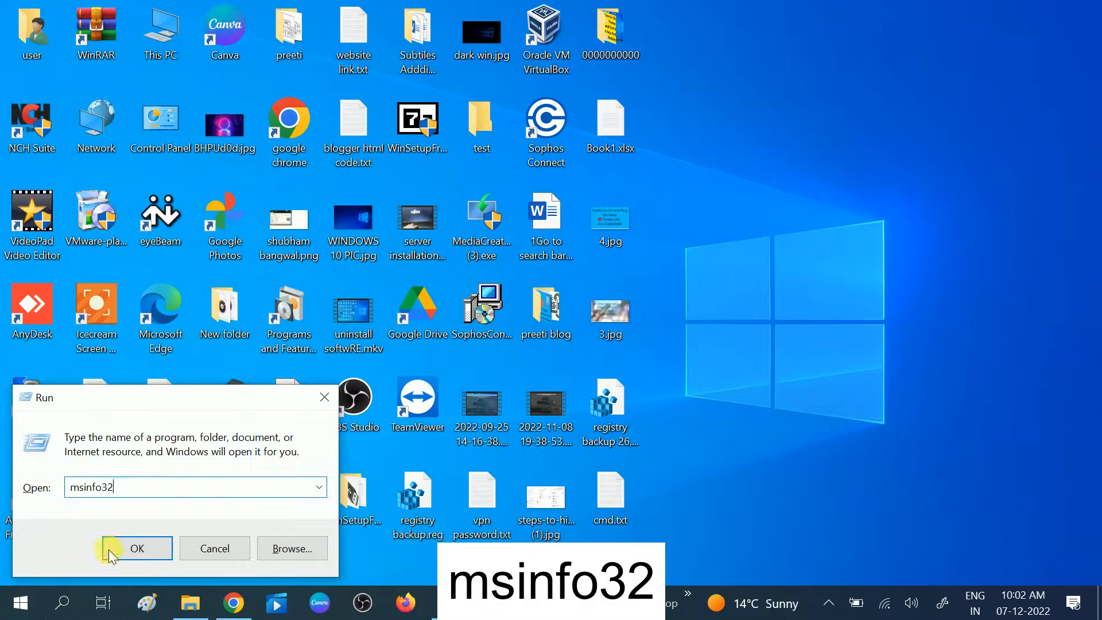
# - Launch System Information and highlight the Processor row showing Intel Core i3-7100U @ 2.40GHz
pyautogui.click(137, 548)
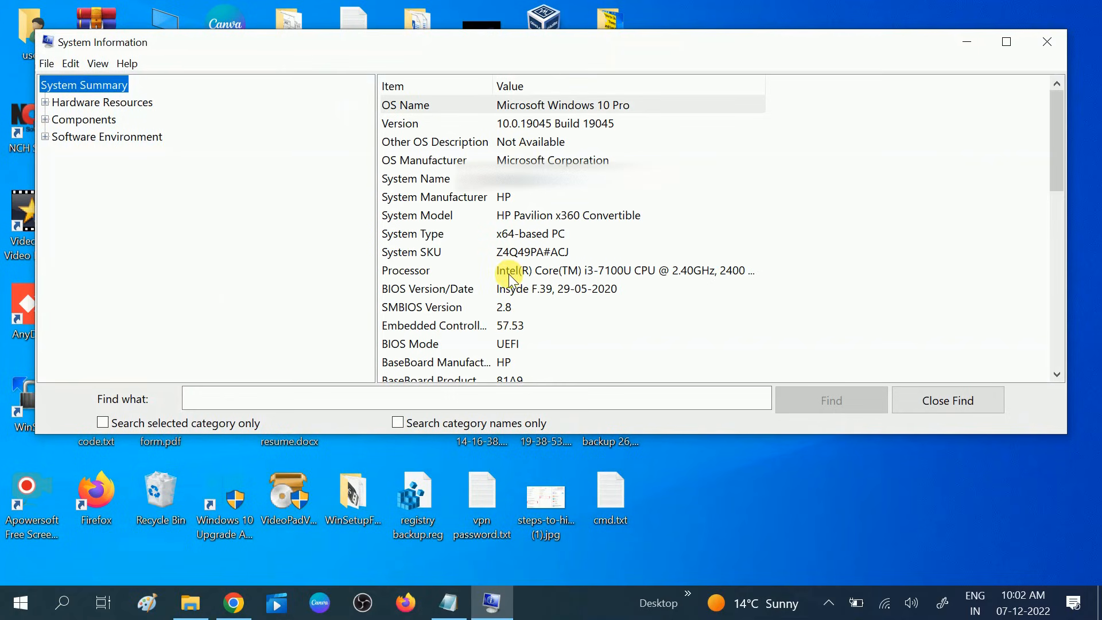
pyautogui.moveTo(525, 192)
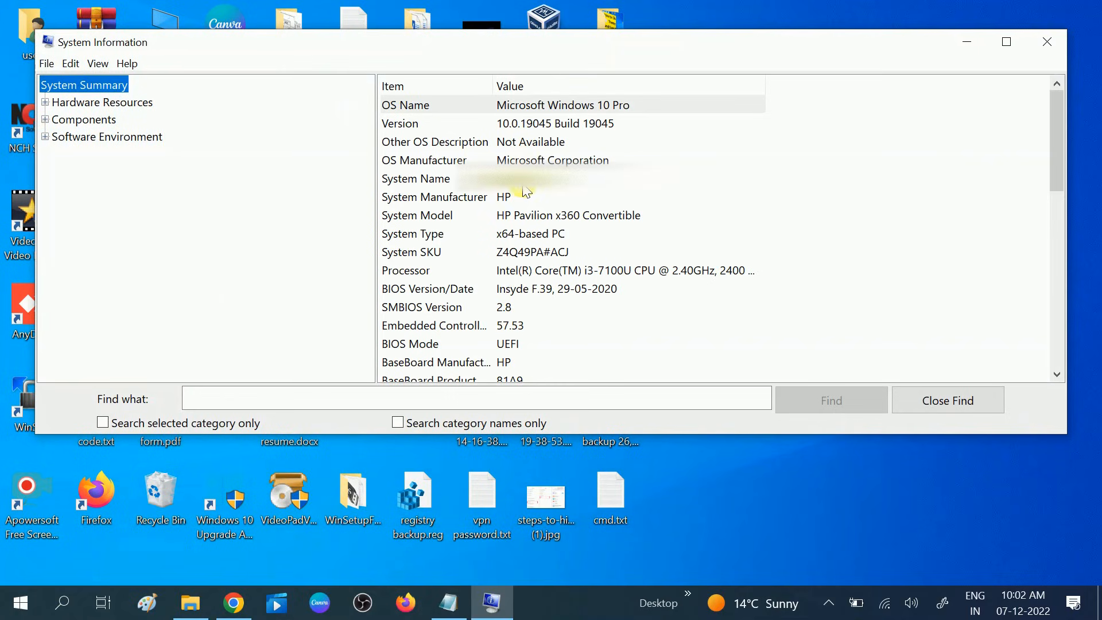
pyautogui.moveTo(449, 226)
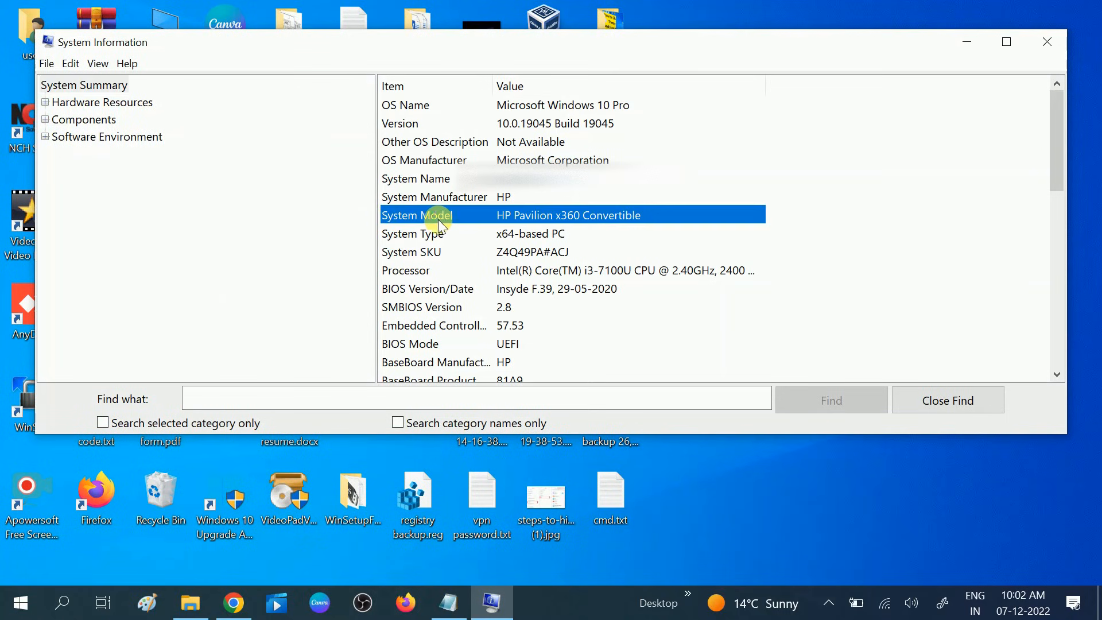
pyautogui.moveTo(400, 280)
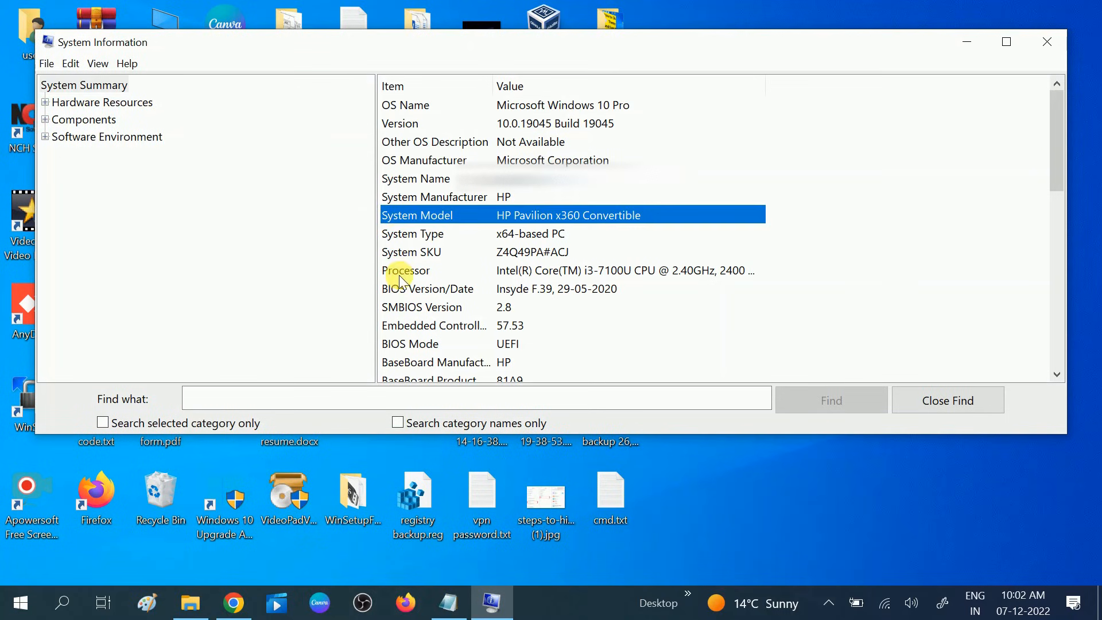
pyautogui.click(405, 270)
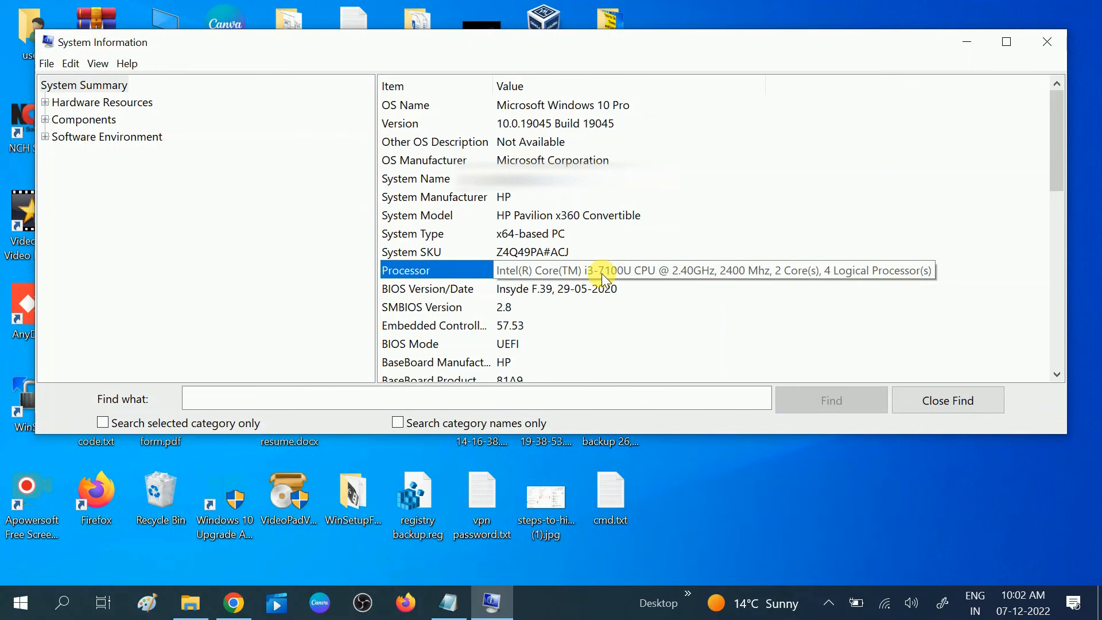
pyautogui.click(604, 269)
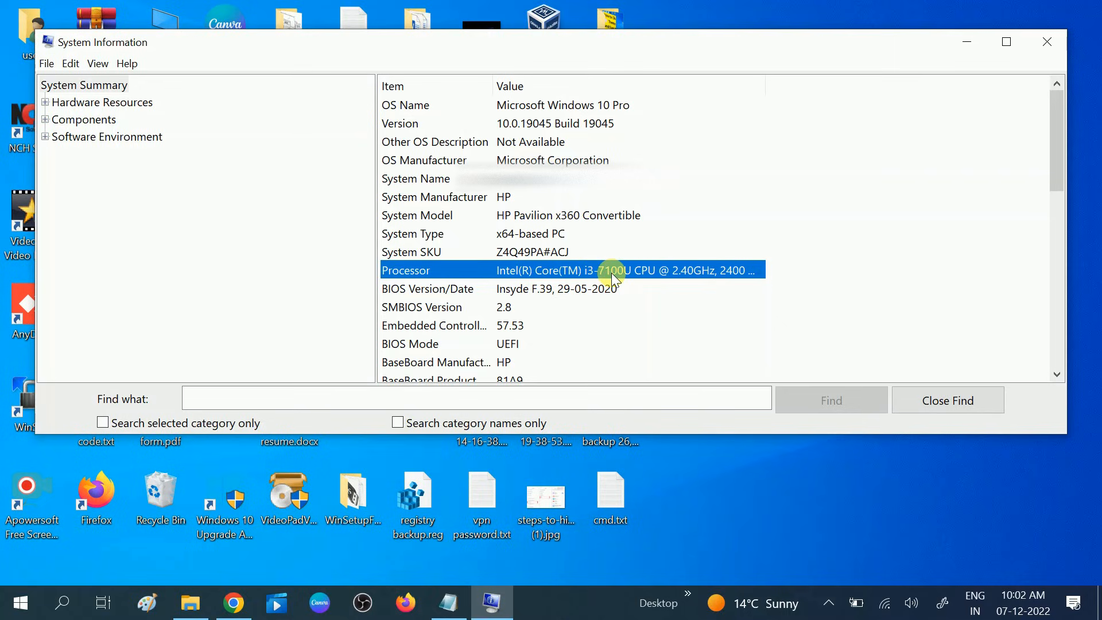
pyautogui.moveTo(696, 269)
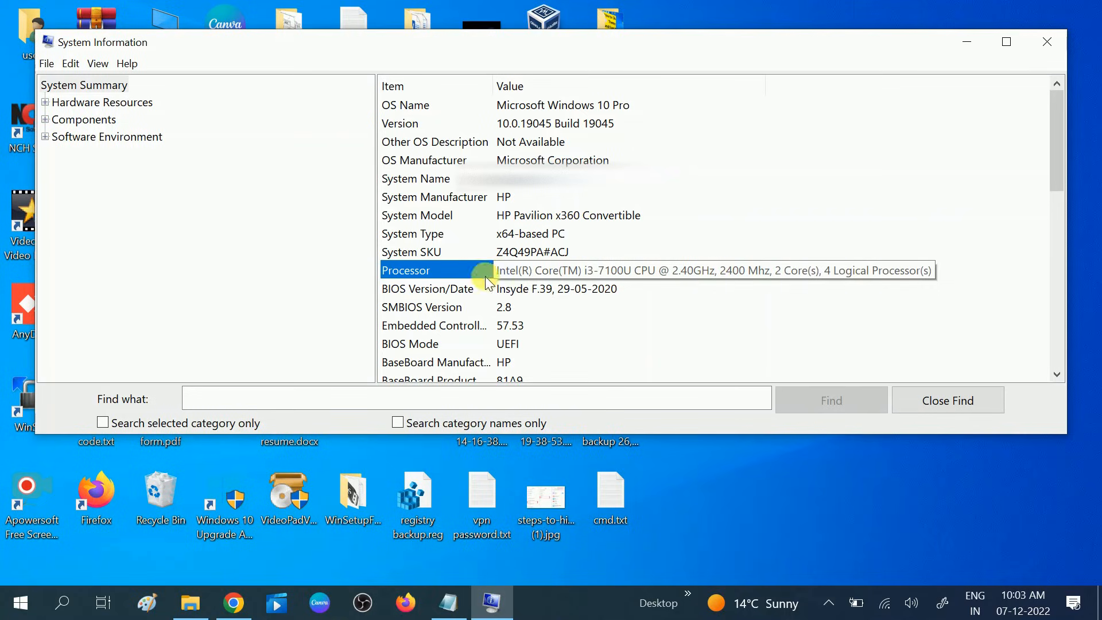
pyautogui.click(555, 269)
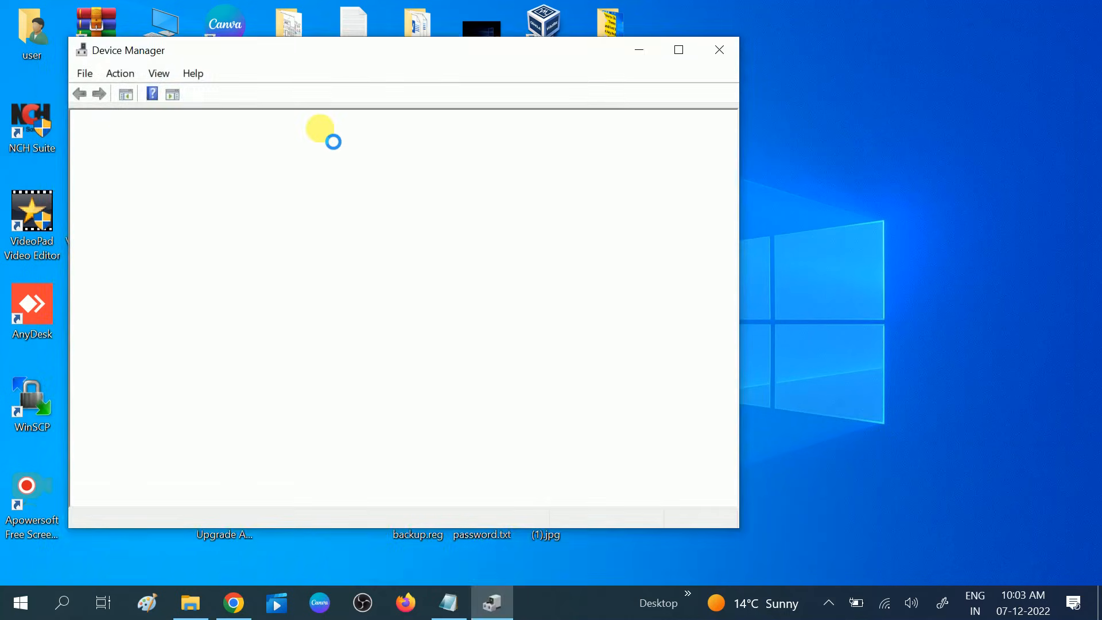
pyautogui.moveTo(348, 67)
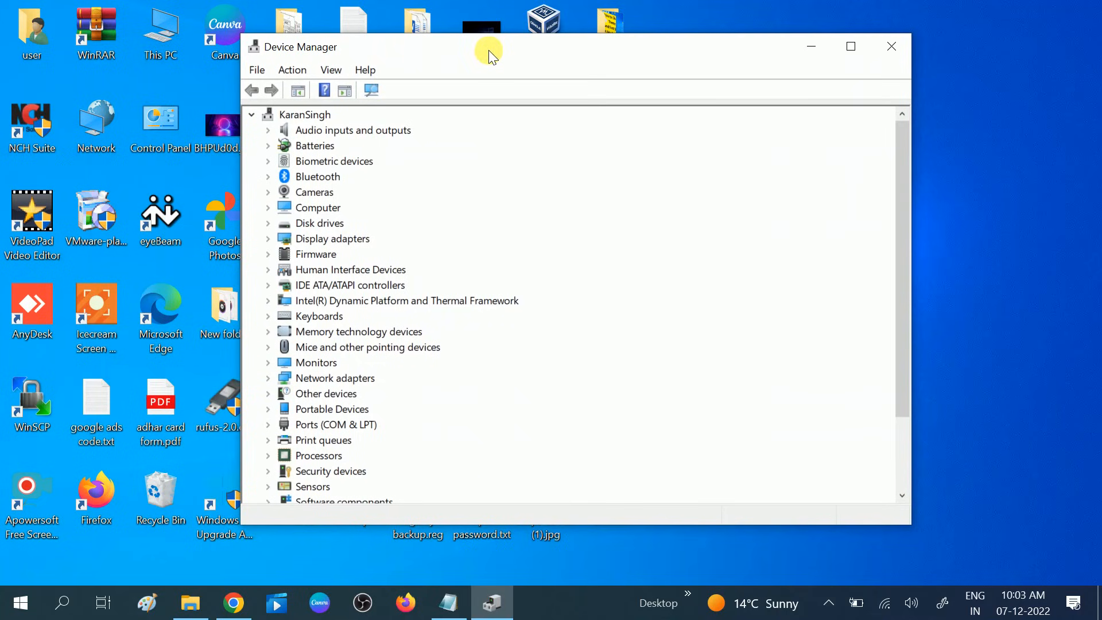
pyautogui.moveTo(297, 377)
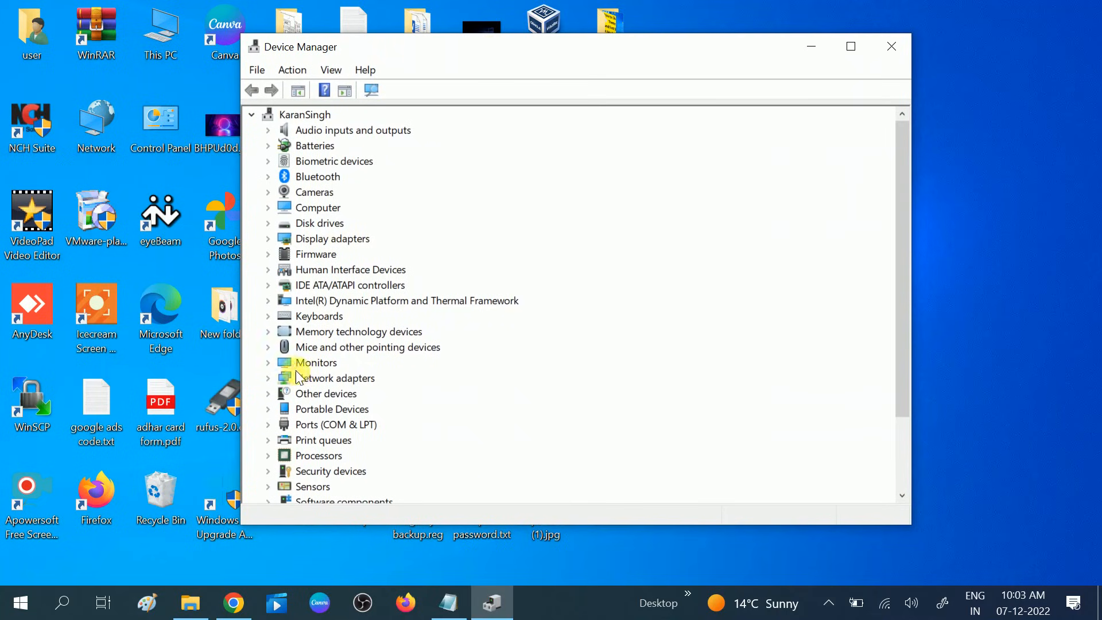
# - Scroll Device Manager's category tree down toward Processors and System devices
pyautogui.scroll(-3)
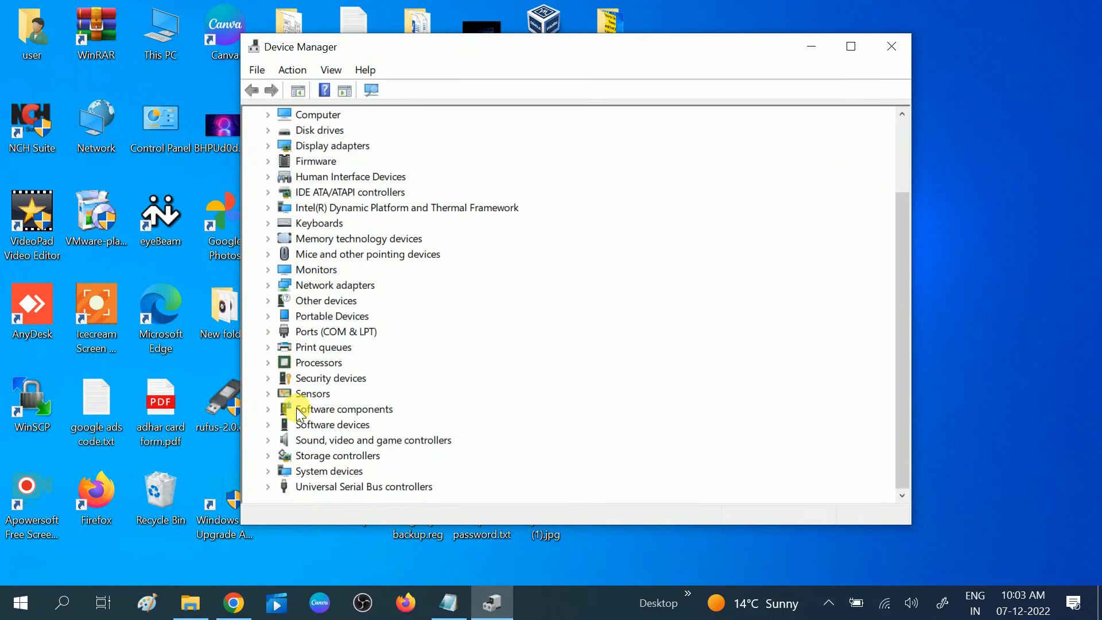
pyautogui.moveTo(269, 365)
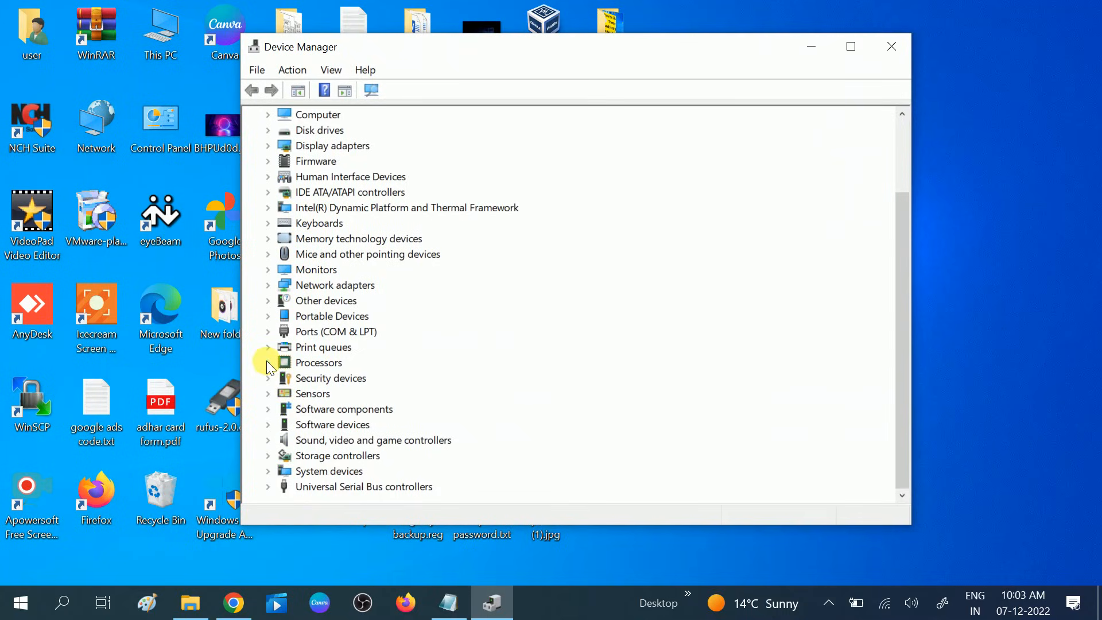
# - Expand Processors in a maximized window and select the first and last i3-7100U entries
pyautogui.click(269, 362)
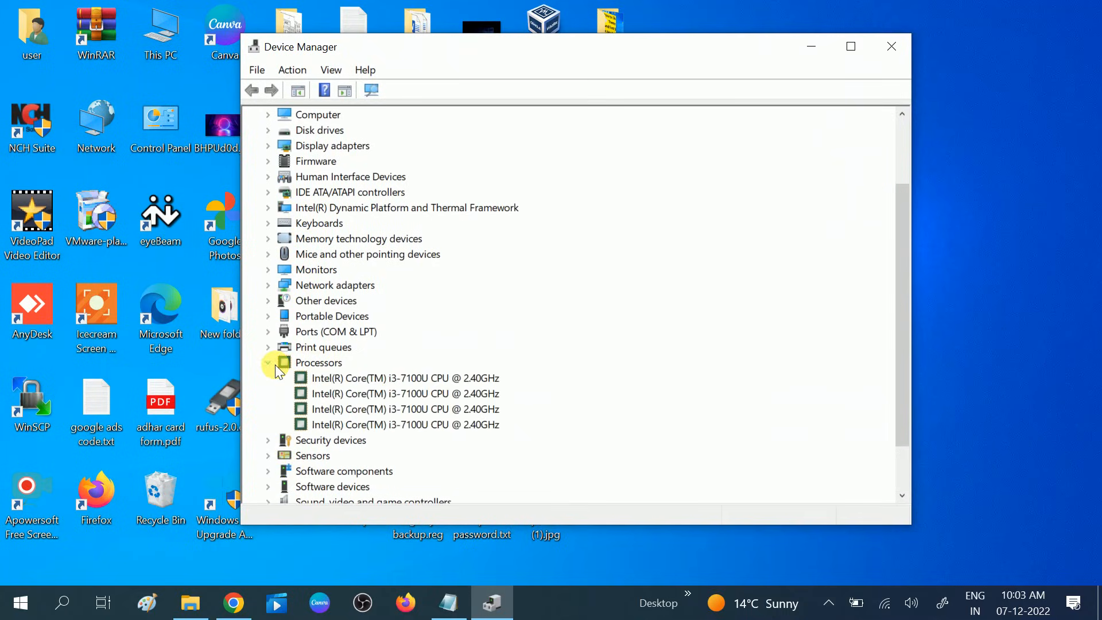
pyautogui.click(850, 45)
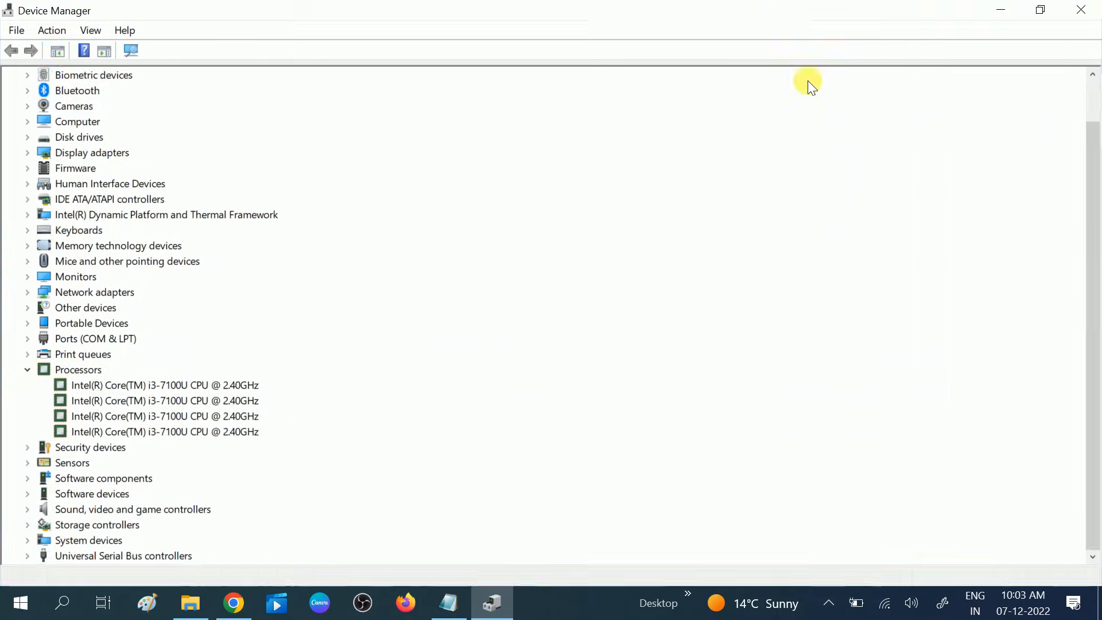
pyautogui.click(164, 385)
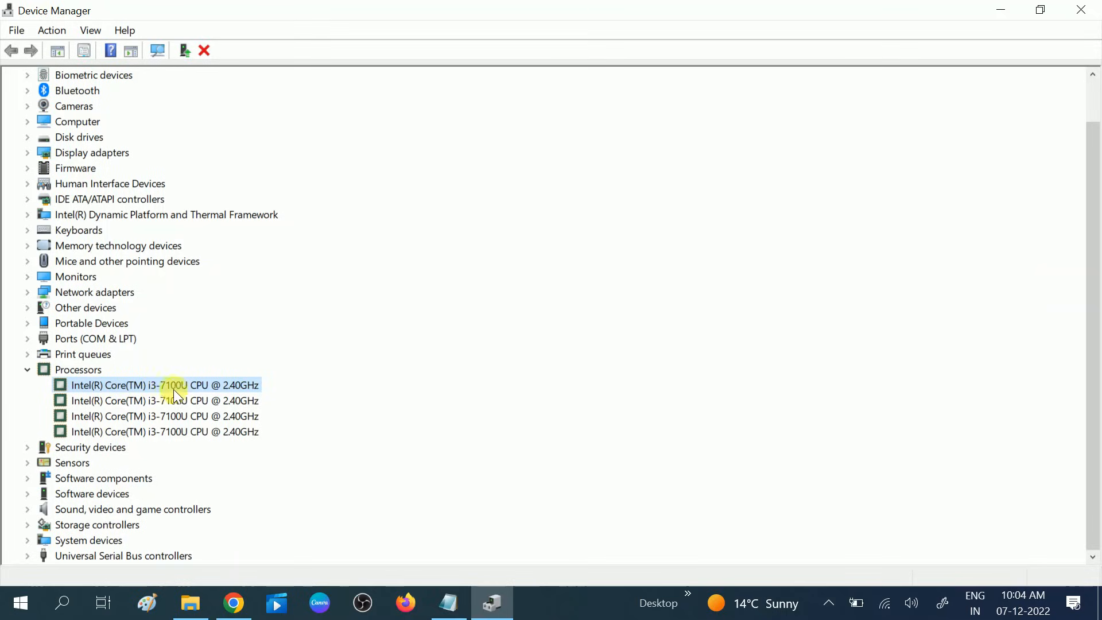
pyautogui.moveTo(169, 393)
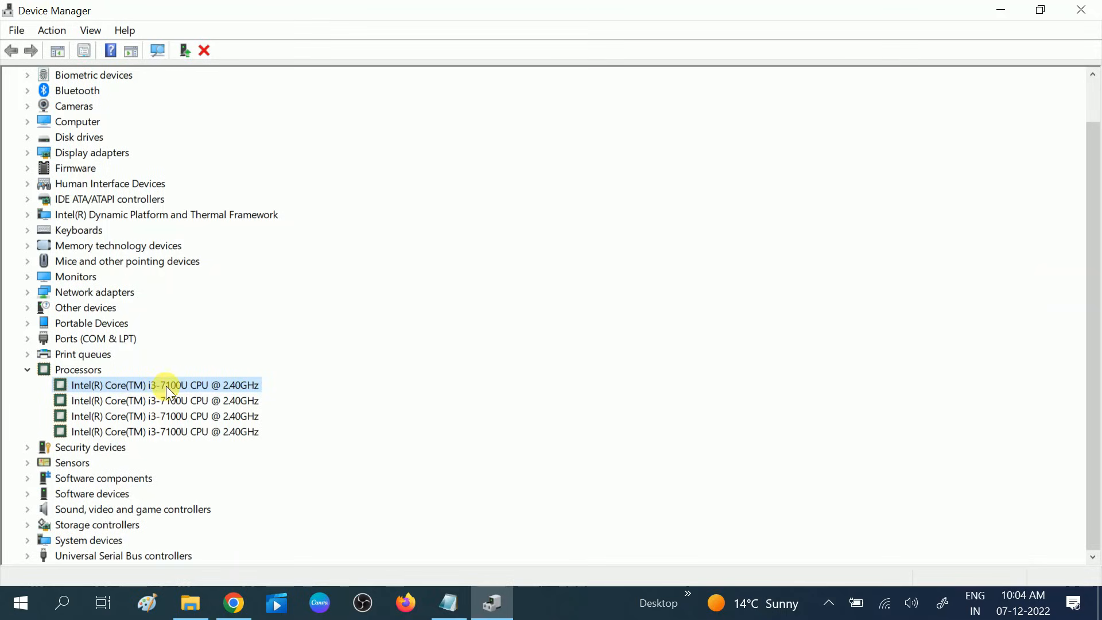
pyautogui.moveTo(163, 392)
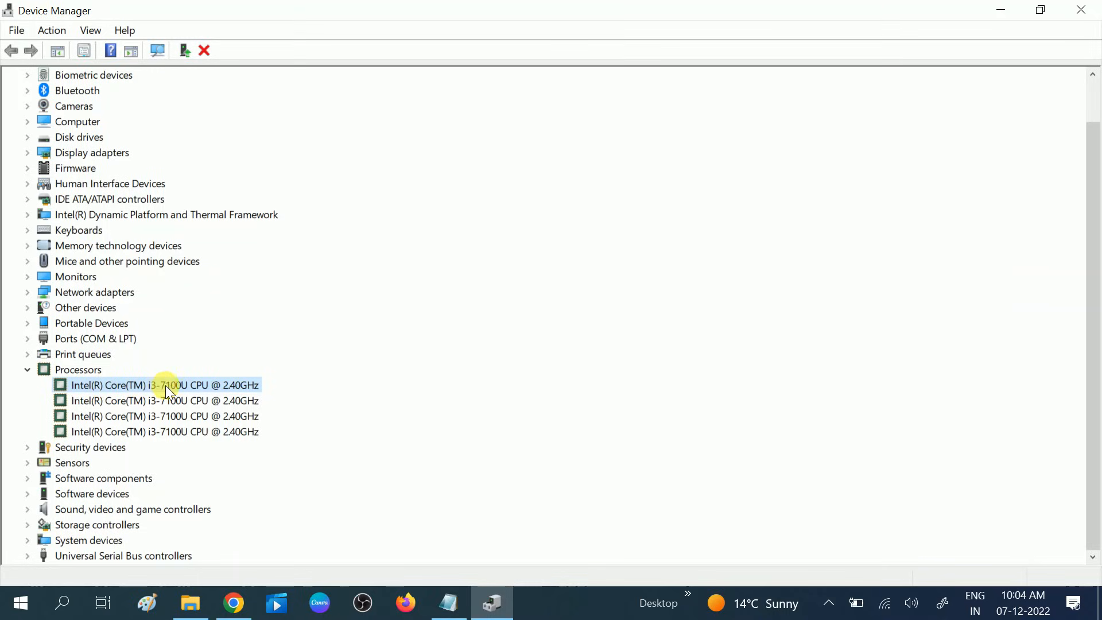
pyautogui.click(164, 416)
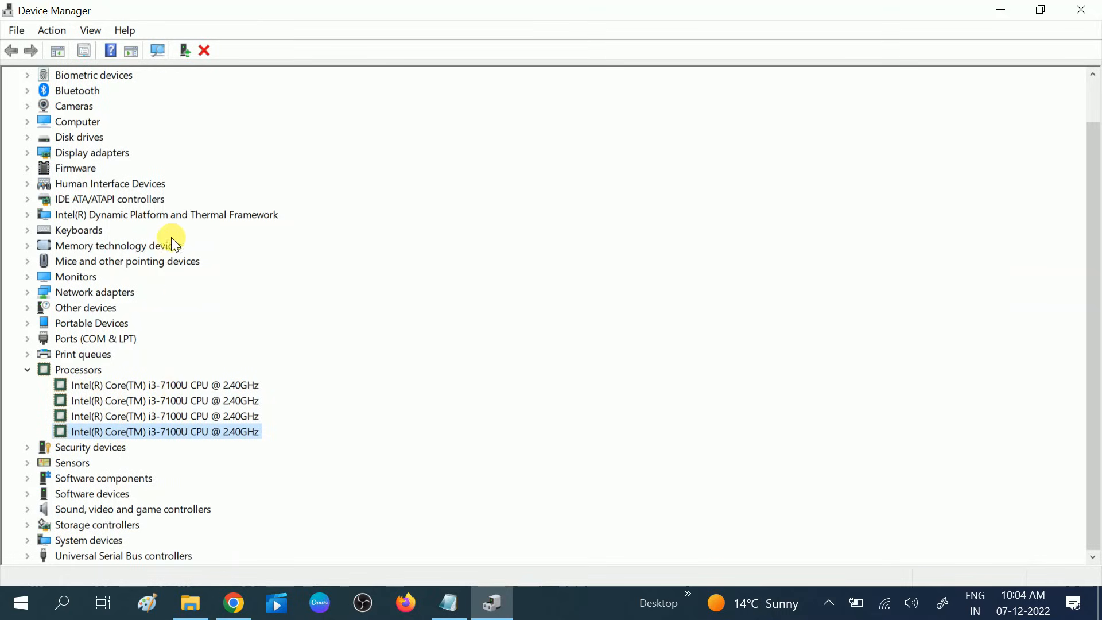
pyautogui.moveTo(125, 354)
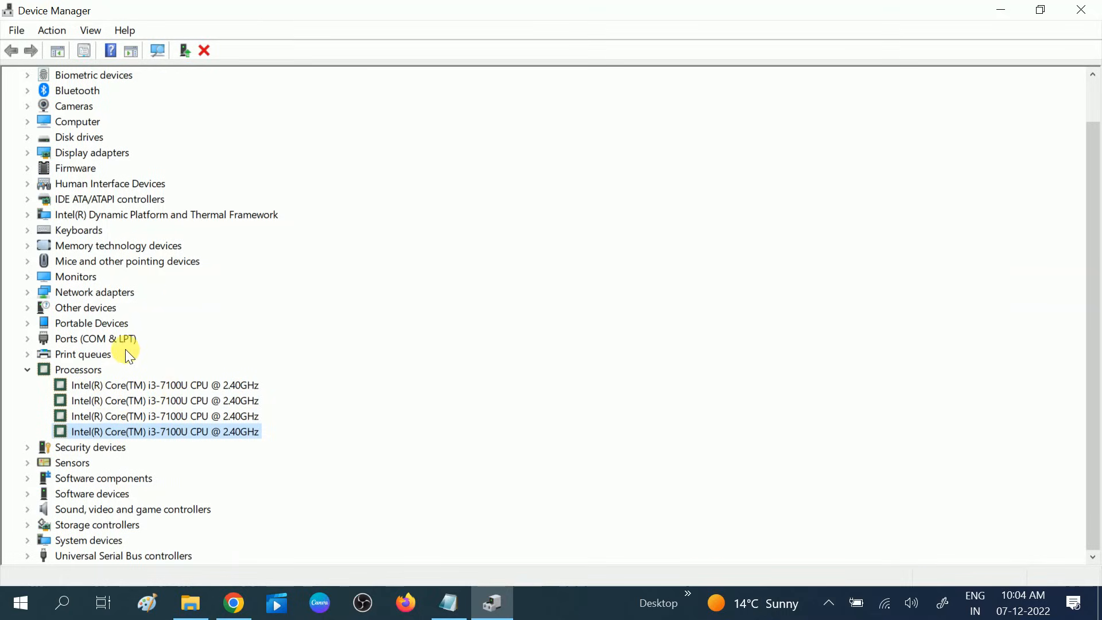
pyautogui.moveTo(67, 540)
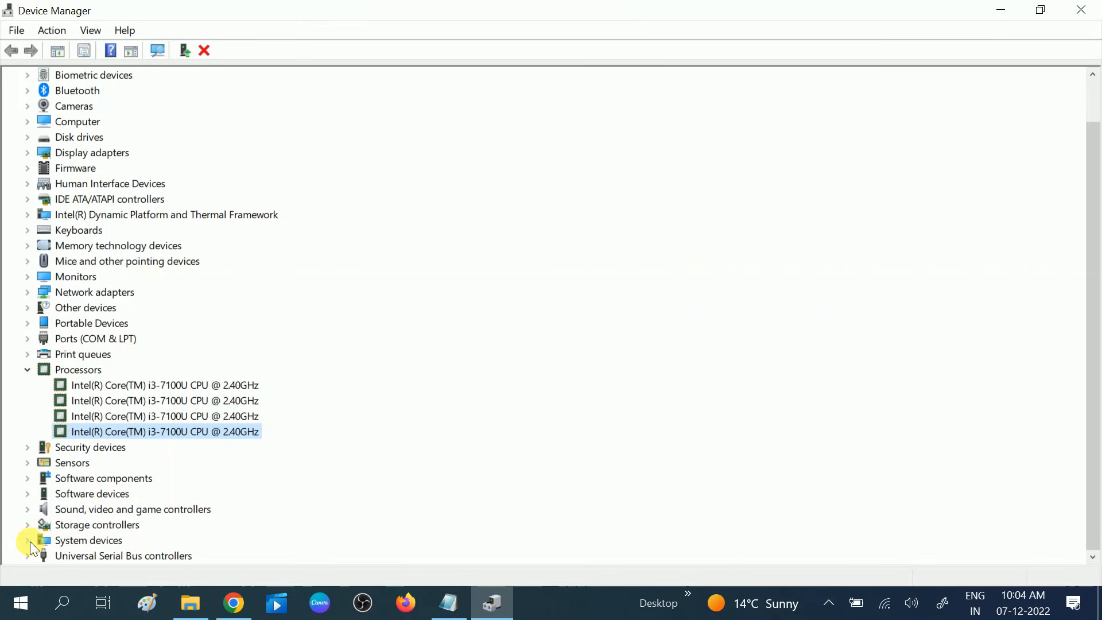
# - Expand System devices and scroll to the Xeon E3-1200 v6/7th Gen Host Bridge/DRAM Registers entry
pyautogui.click(27, 539)
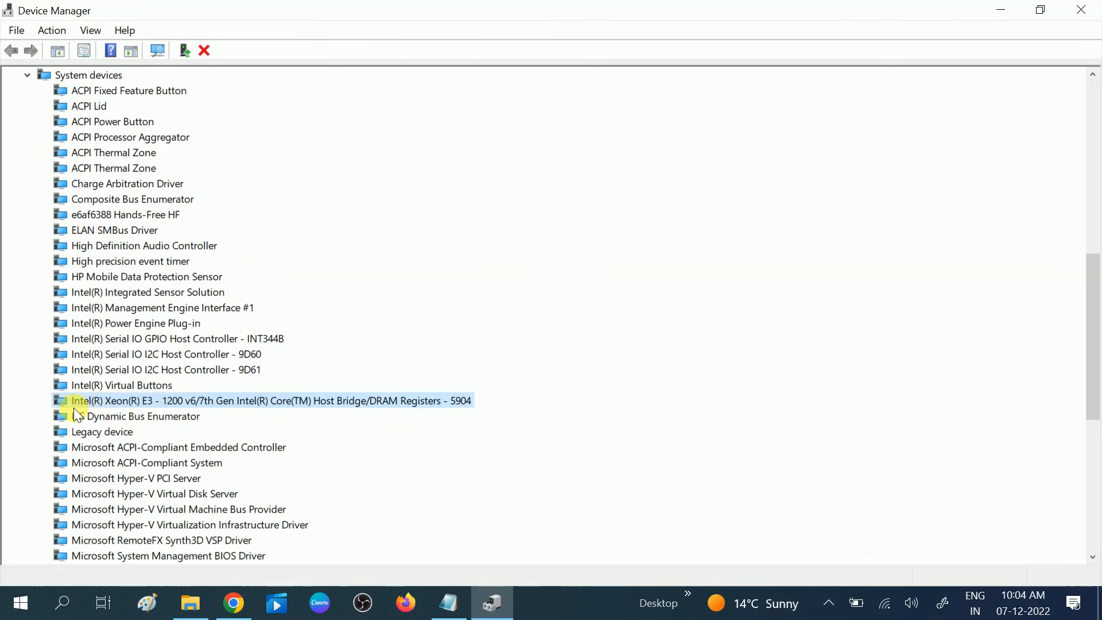
pyautogui.scroll(-3)
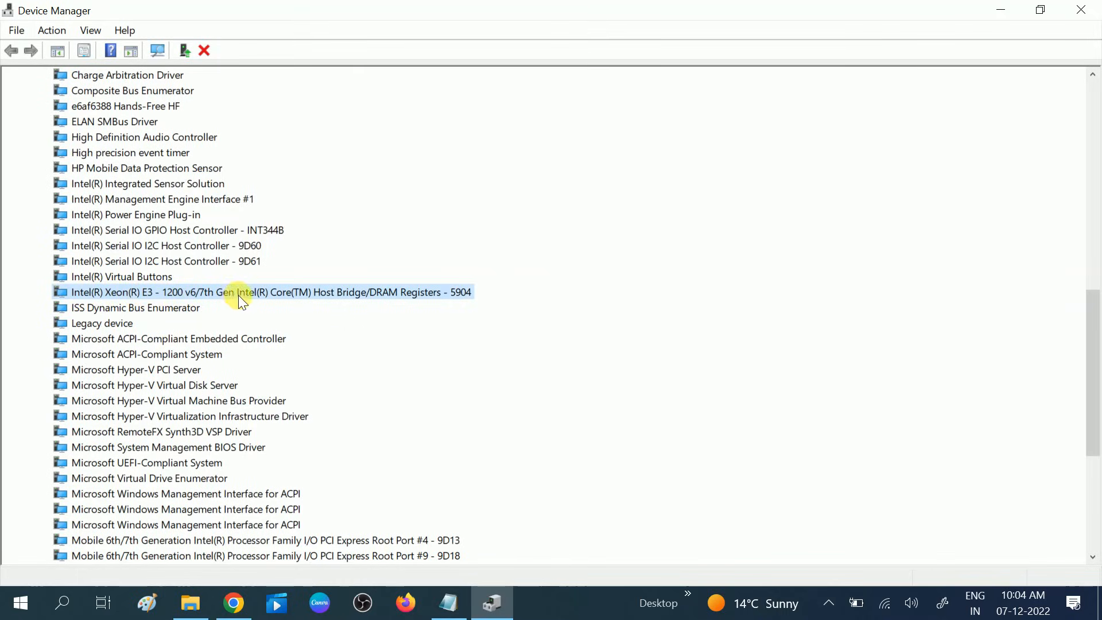
pyautogui.moveTo(172, 415)
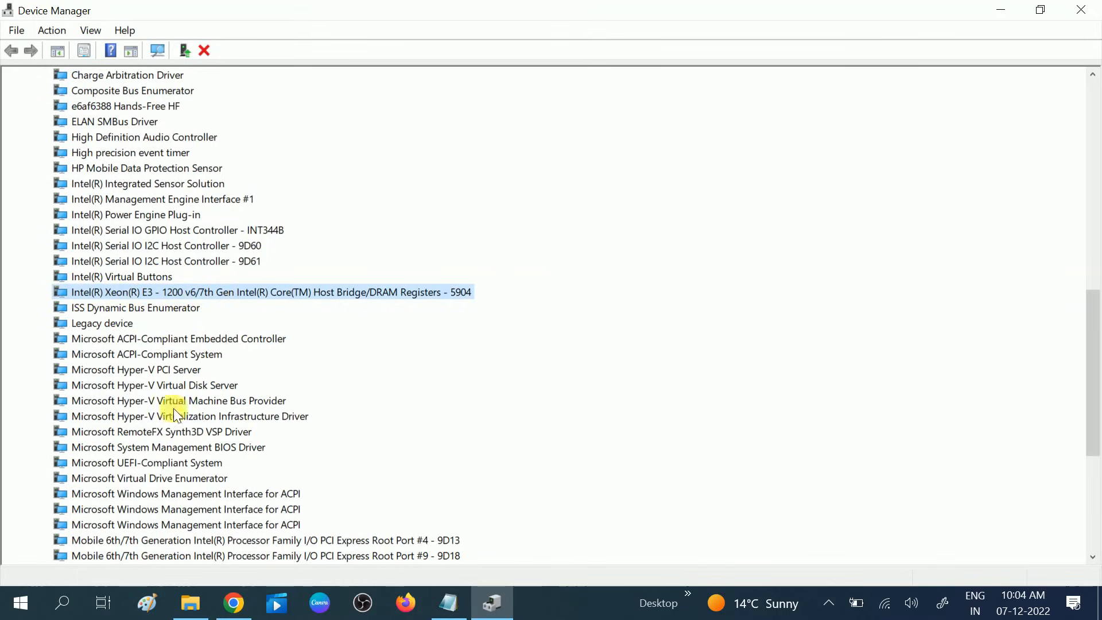
pyautogui.moveTo(198, 440)
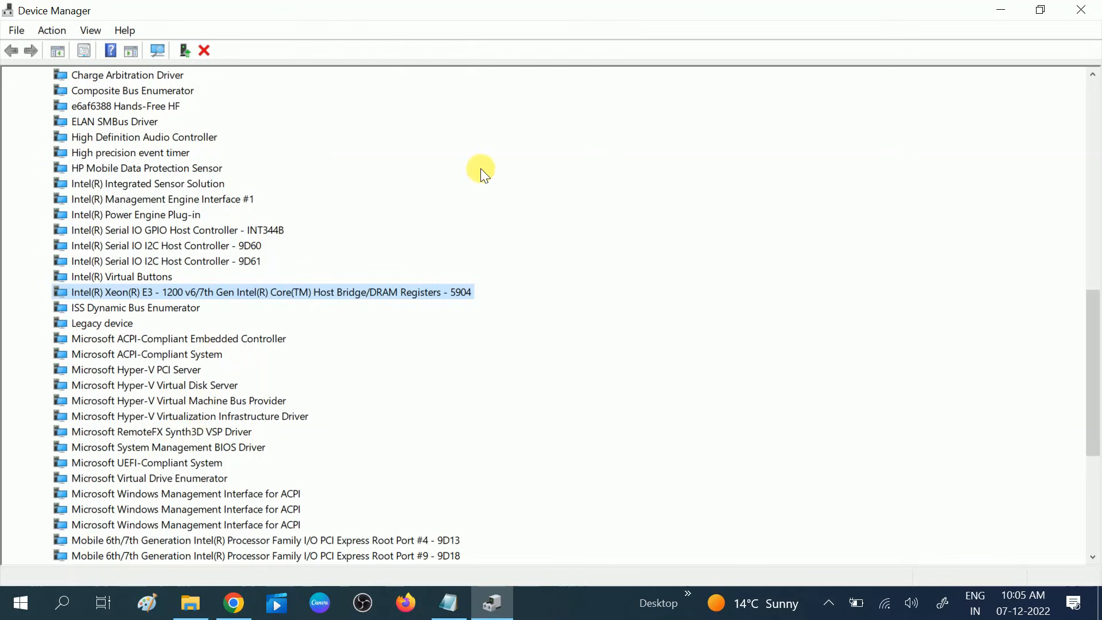
pyautogui.moveTo(377, 312)
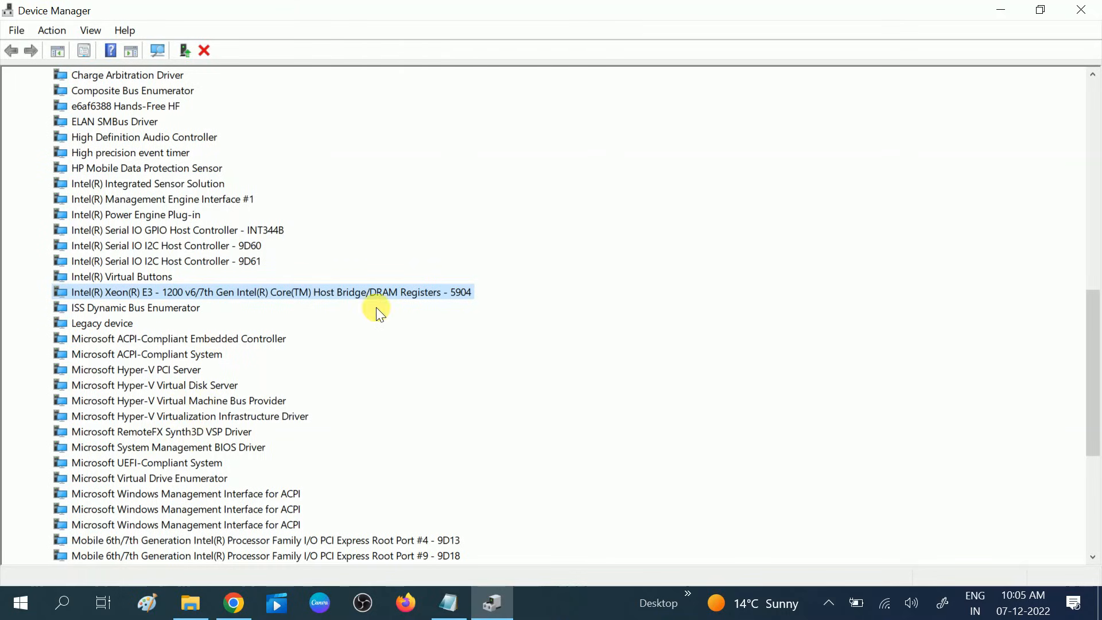
pyautogui.moveTo(406, 377)
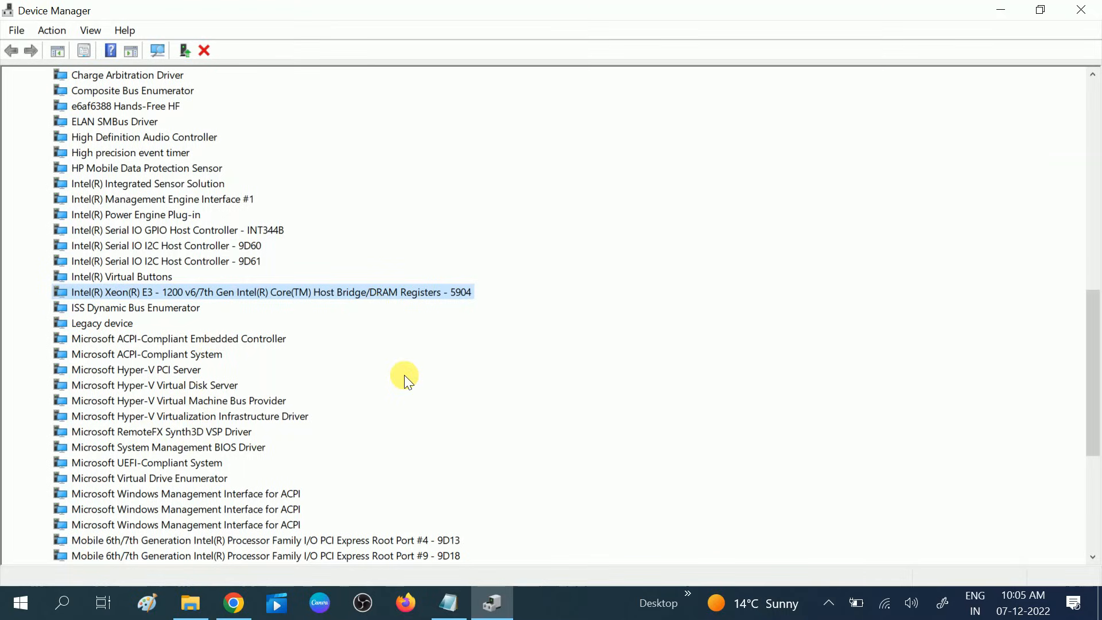